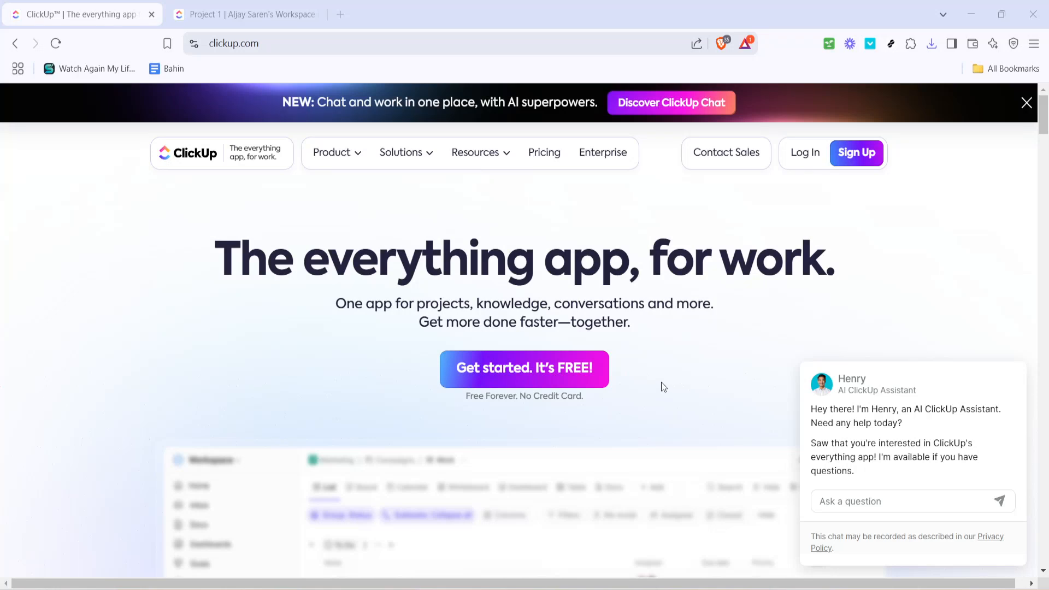
{"action": "mouse_move", "coordinate": [658, 391]}
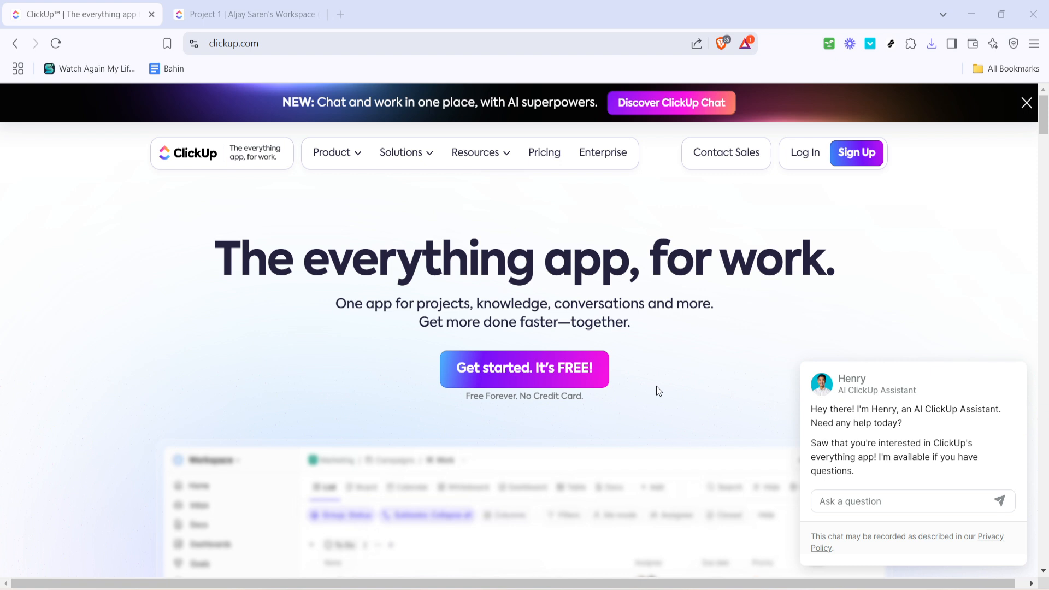
{"action": "mouse_move", "coordinate": [859, 351]}
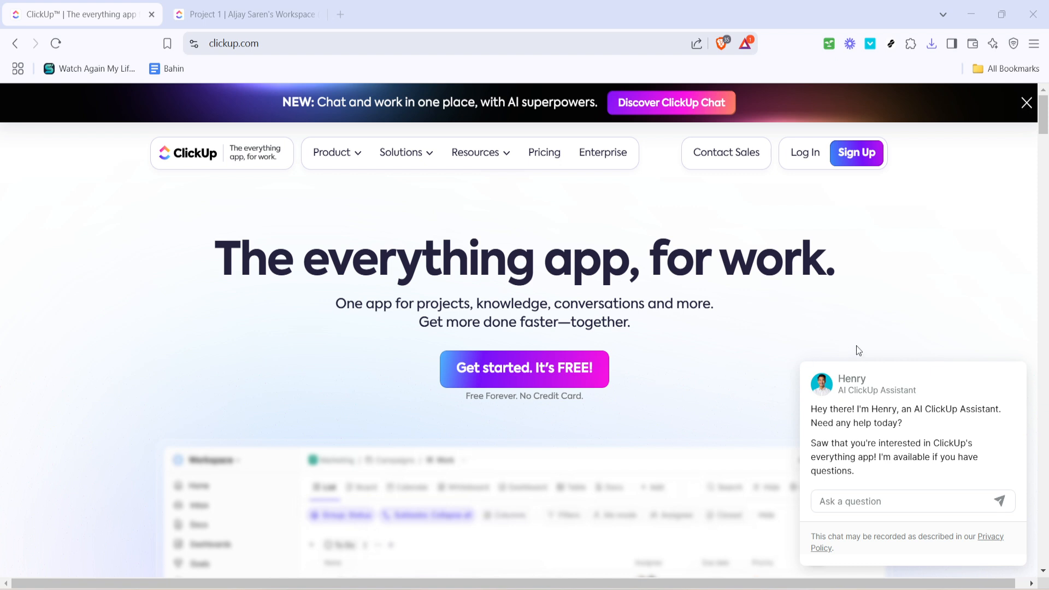
{"action": "mouse_move", "coordinate": [805, 152]}
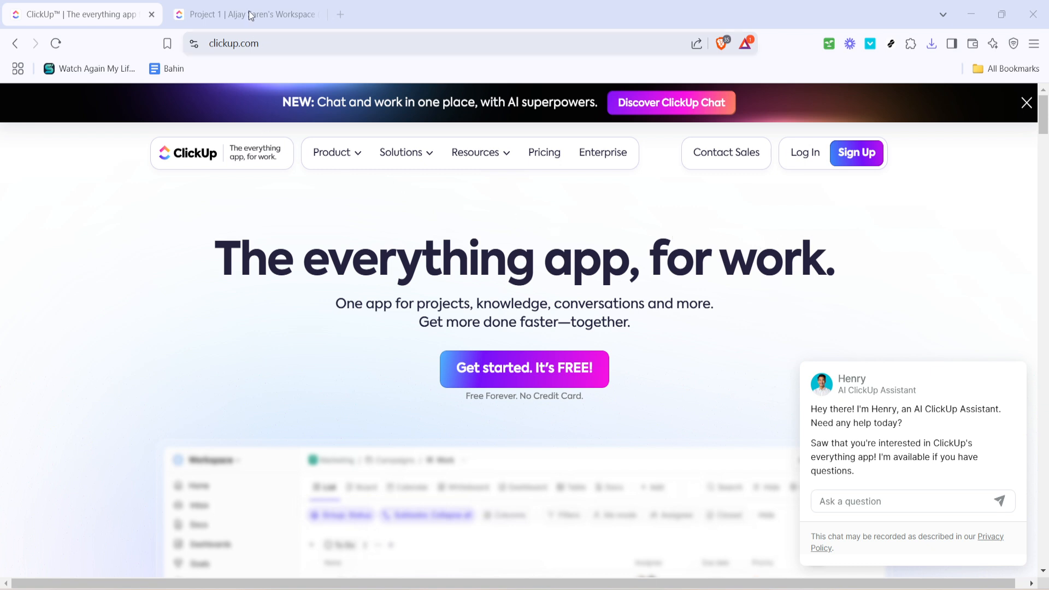
Switch to the ClickUp workspace to reach Project 1's list options
{"action": "left_click", "coordinate": [241, 14]}
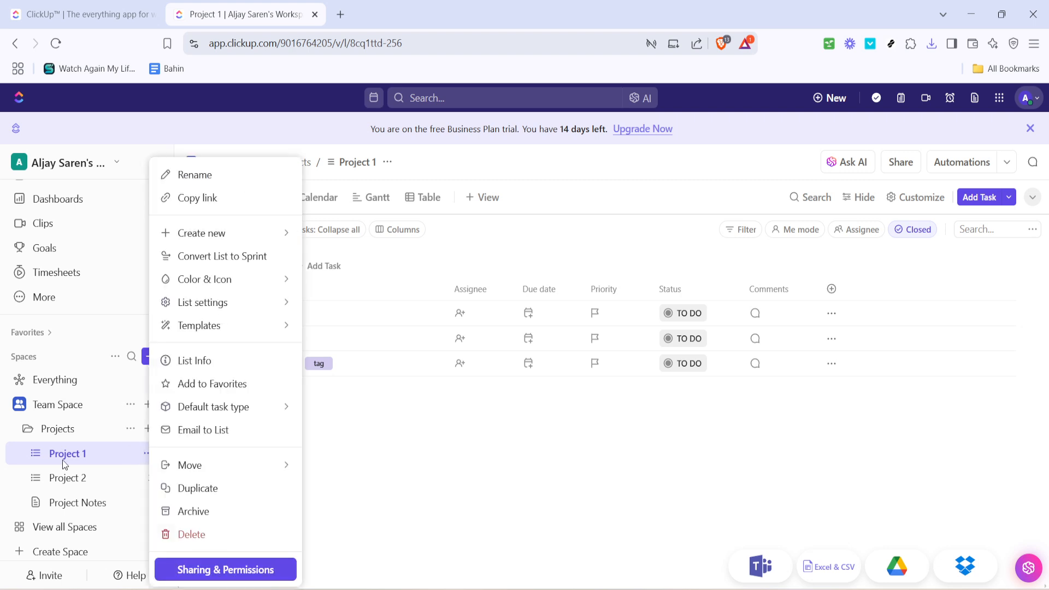
{"action": "mouse_move", "coordinate": [205, 325]}
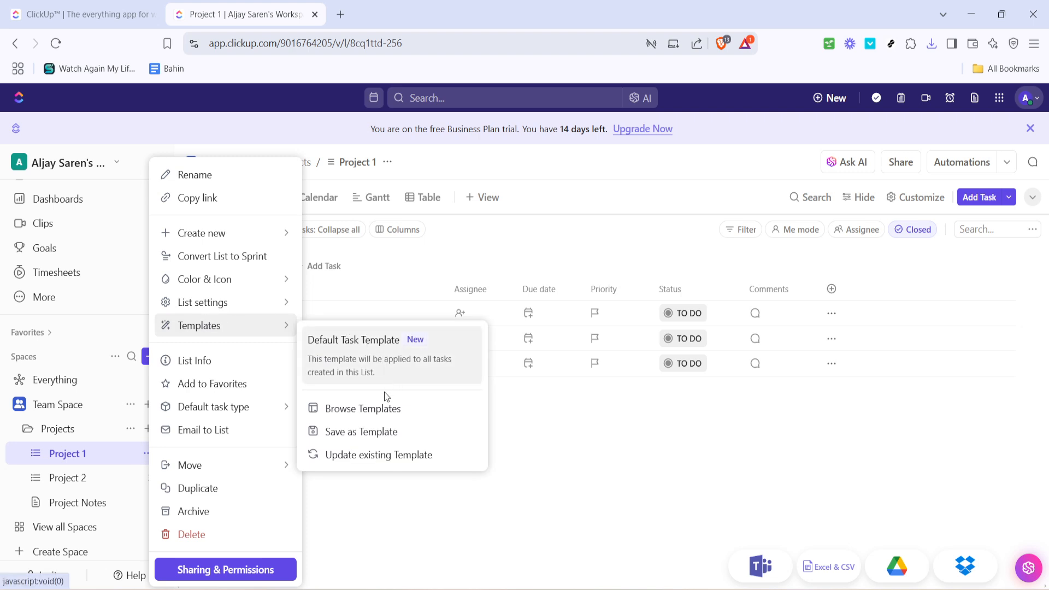
{"action": "mouse_move", "coordinate": [360, 409]}
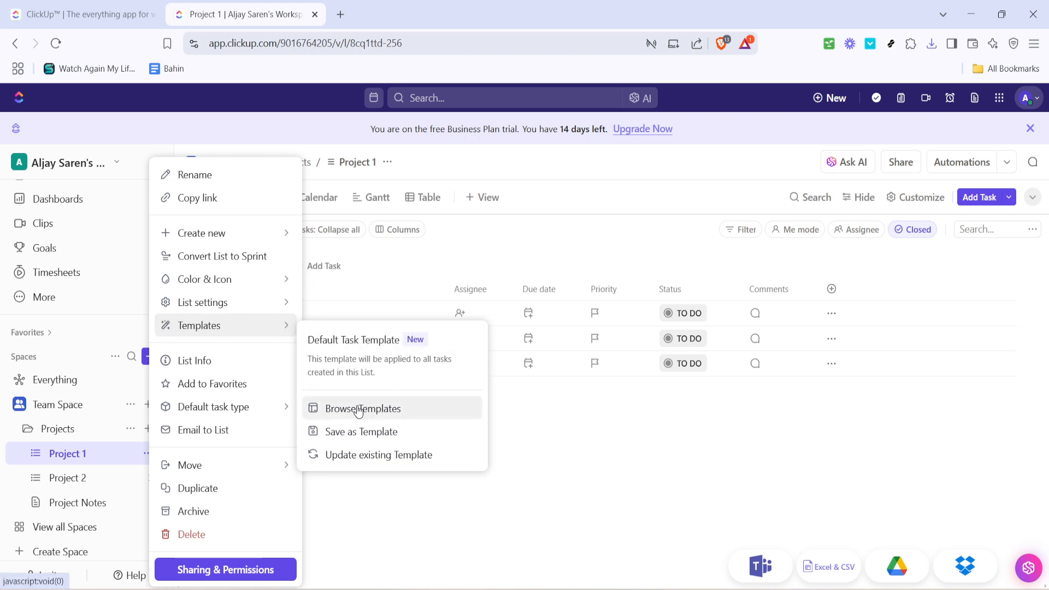
Search the list Template Center for 'time off' to find Time Off Request
{"action": "left_click", "coordinate": [361, 409]}
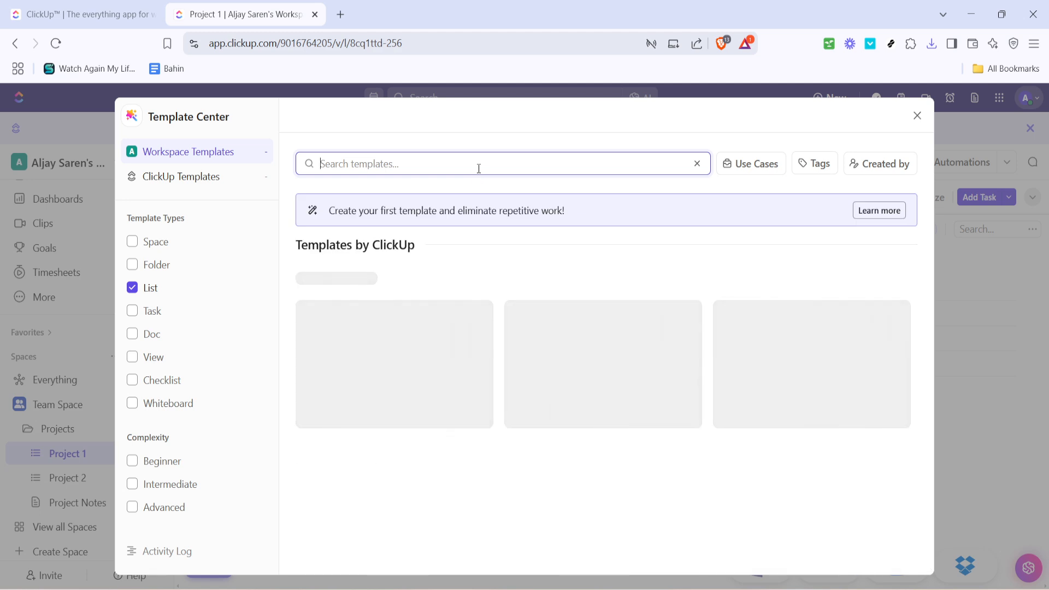
{"action": "type", "text": "t"}
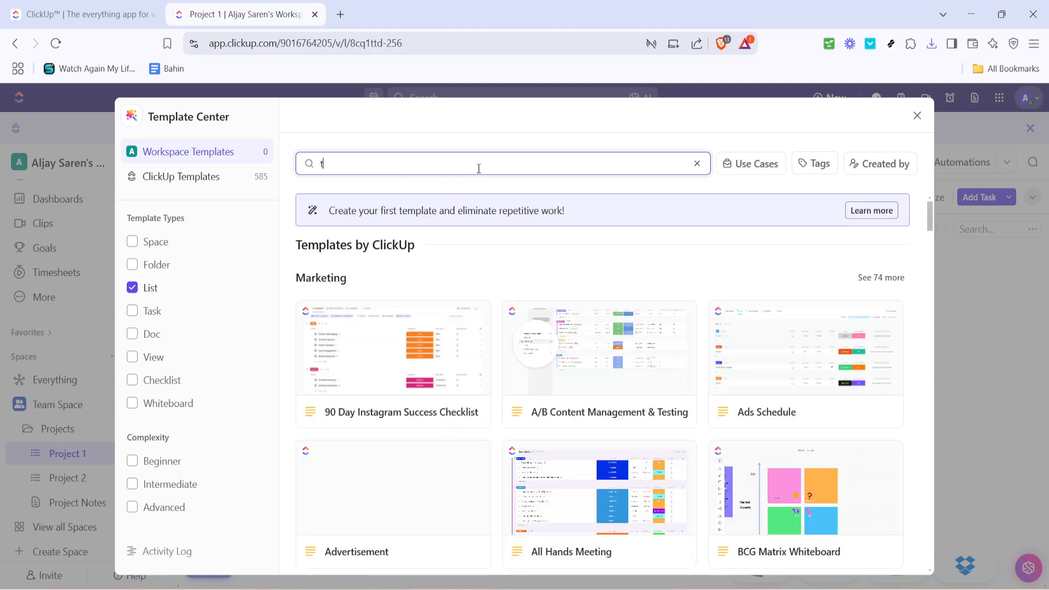
{"action": "type", "text": "ime off"}
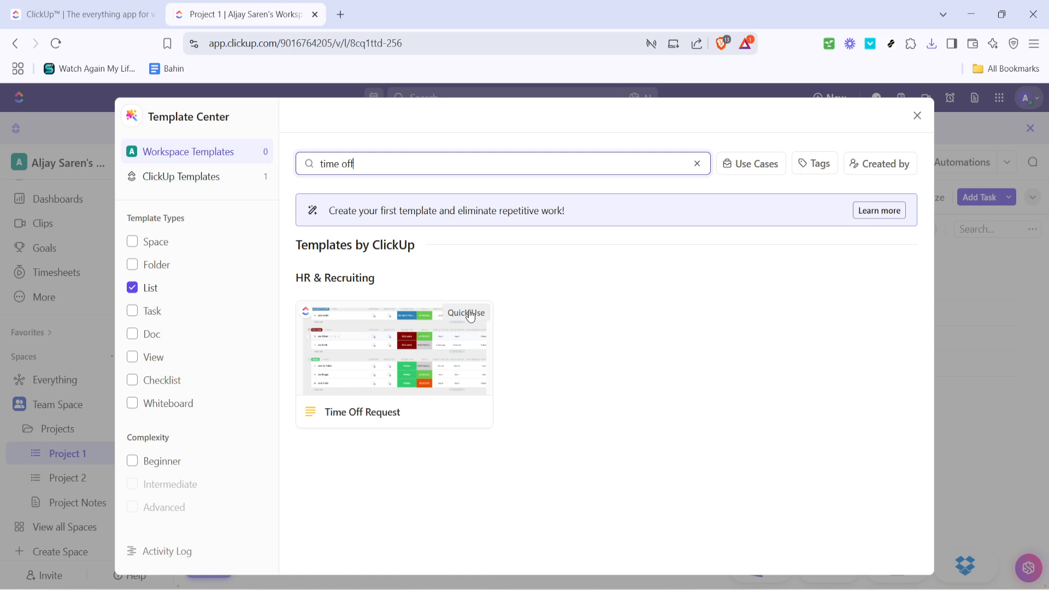
Quick-use the Time Off Request template to create the list
{"action": "left_click", "coordinate": [466, 312]}
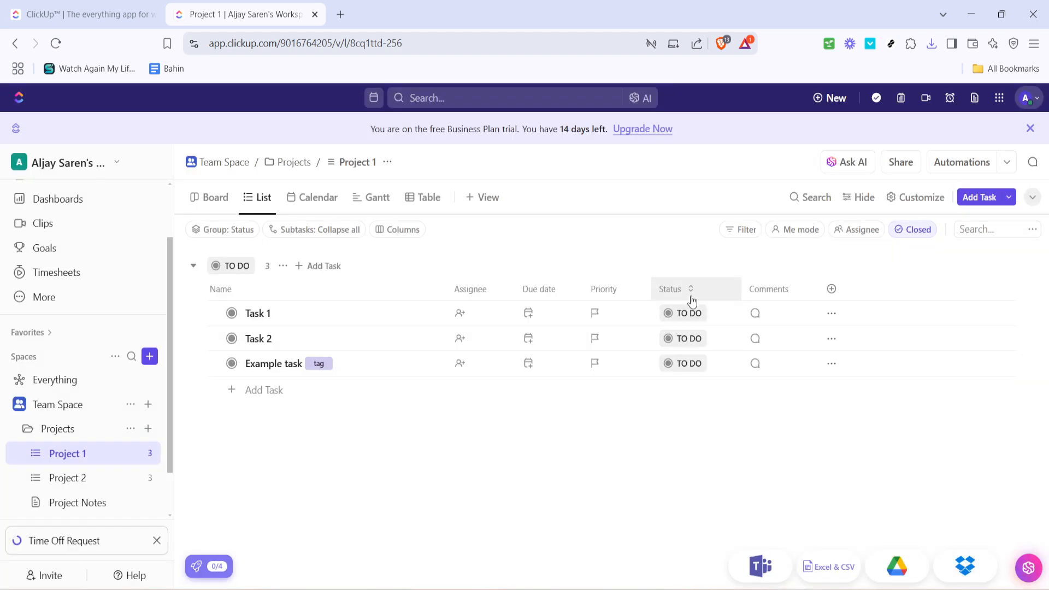
{"action": "mouse_move", "coordinate": [361, 414]}
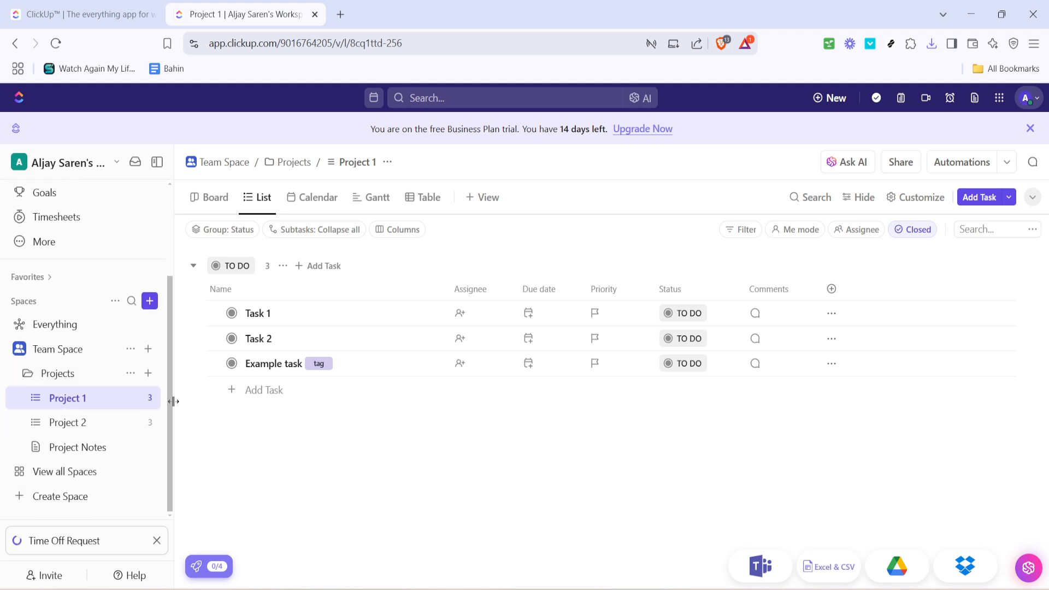
{"action": "mouse_move", "coordinate": [76, 540]}
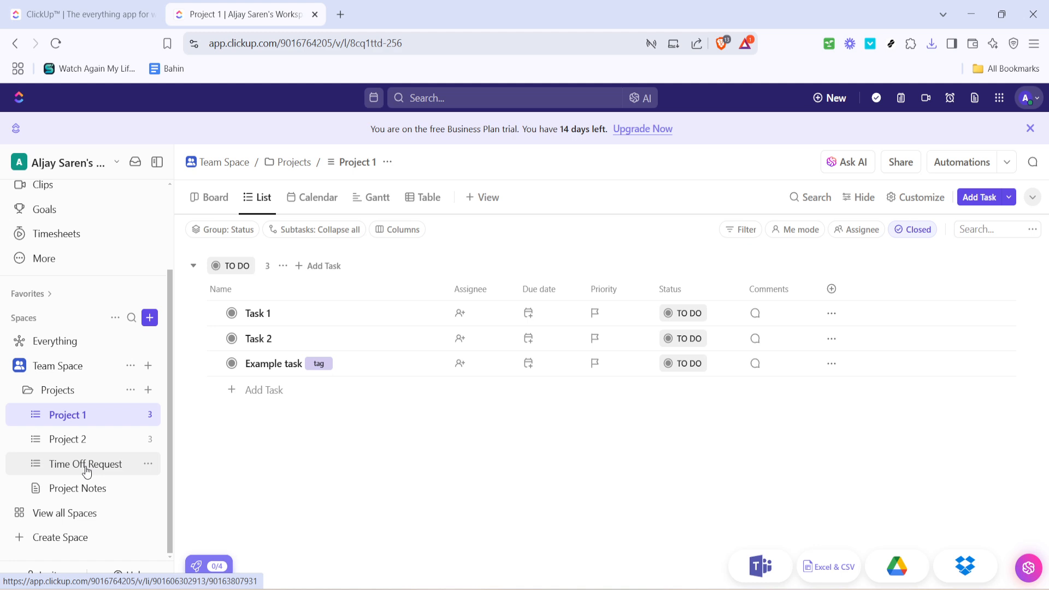
Open Time Off Request under Projects to its Start Here! page
{"action": "left_click", "coordinate": [86, 464]}
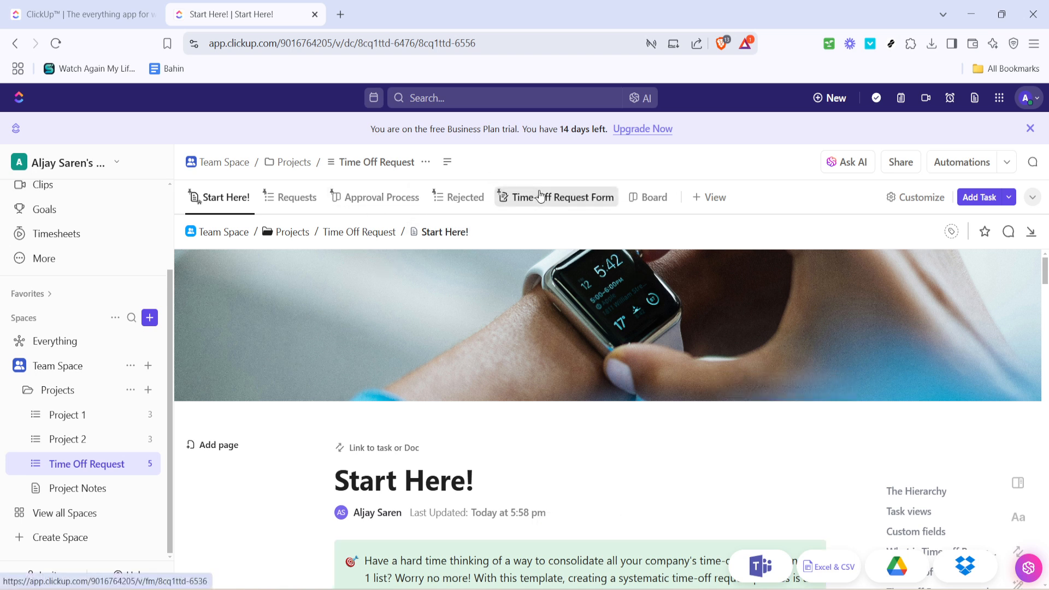
Open the Time-Off Request Form view and scroll through its preview
{"action": "left_click", "coordinate": [562, 197]}
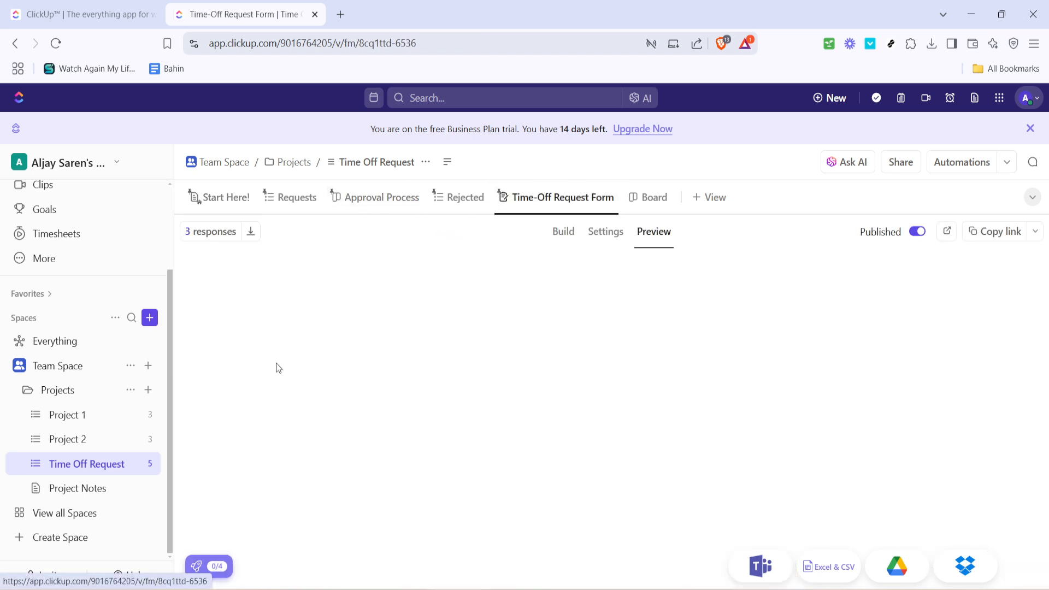
{"action": "mouse_move", "coordinate": [478, 362]}
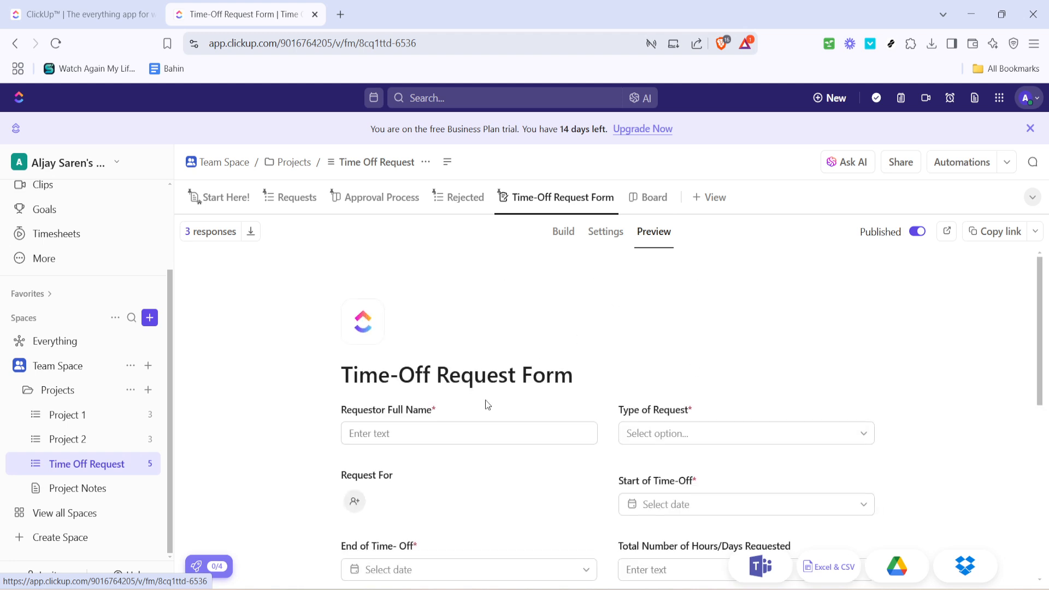
{"action": "scroll", "scroll_direction": "down", "scroll_amount": 3}
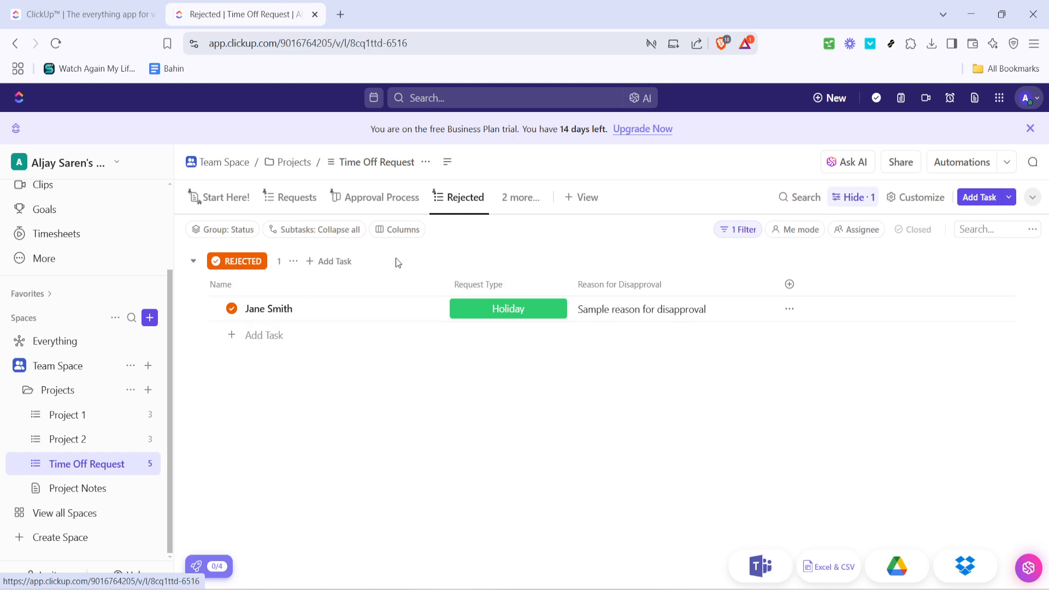
Open the Approval Process board showing new, in-review, rejected and approved columns
{"action": "left_click", "coordinate": [375, 196]}
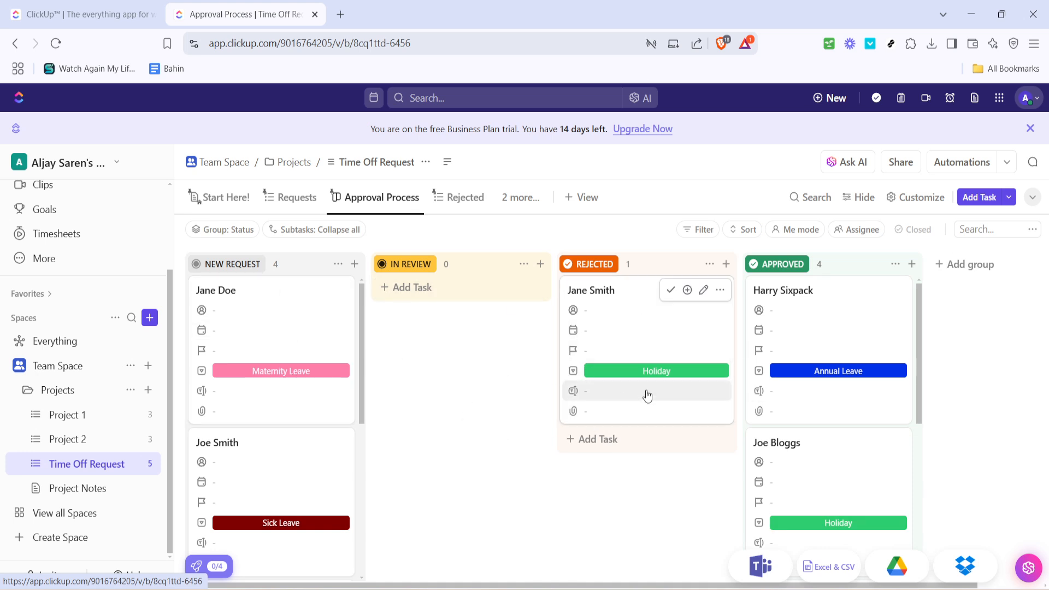
{"action": "mouse_move", "coordinate": [260, 498]}
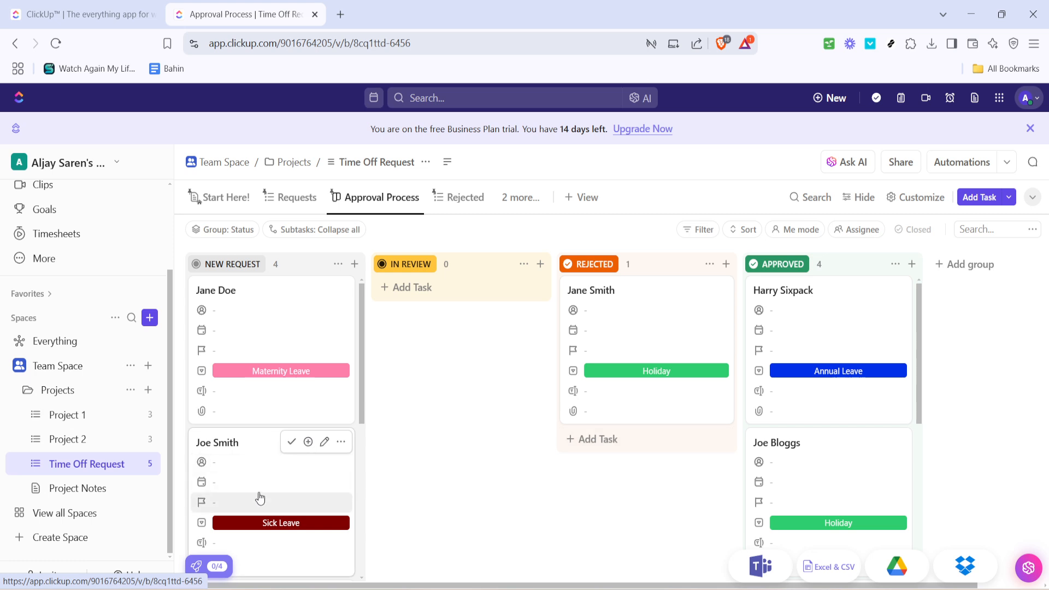